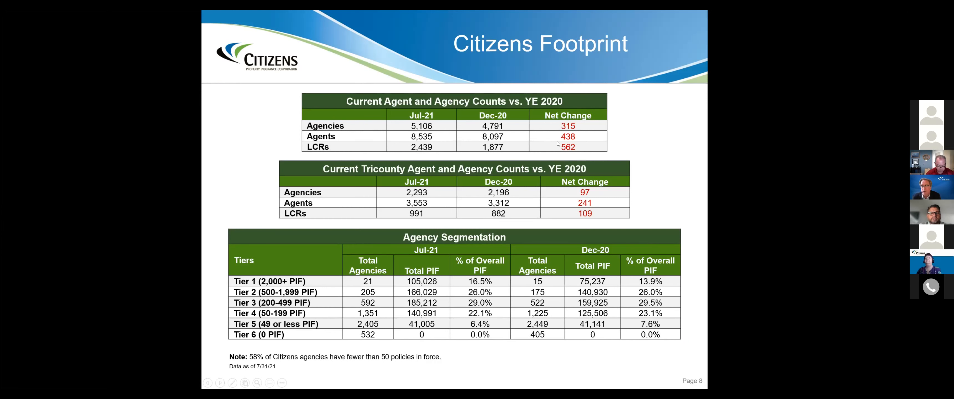
mouse_move(571, 152)
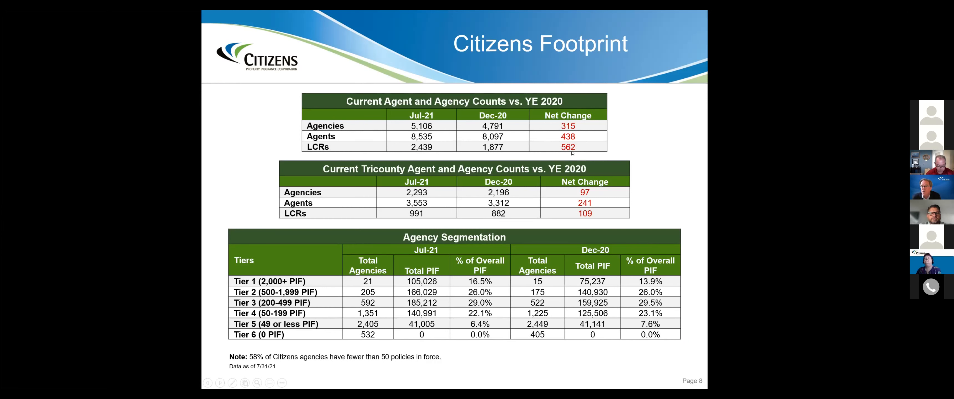
mouse_move(355, 138)
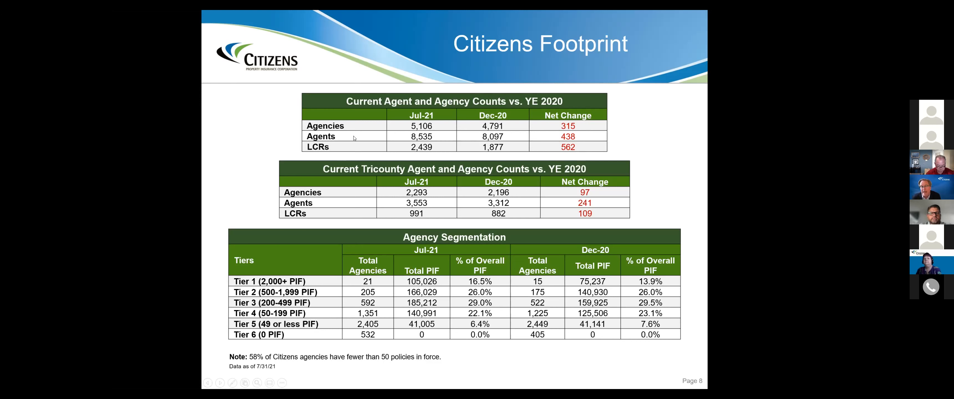
mouse_move(400, 138)
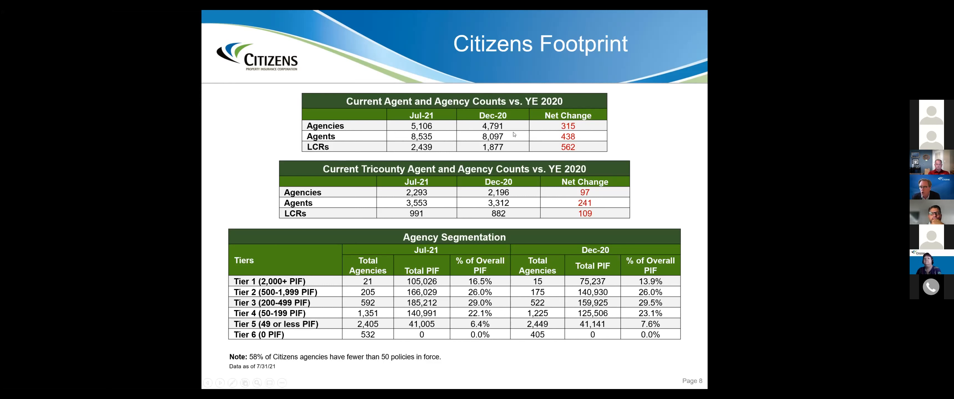
mouse_move(553, 134)
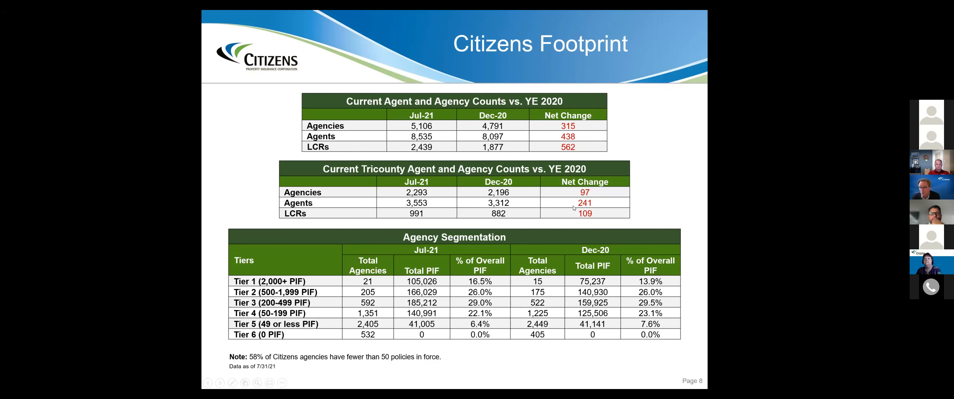
mouse_move(521, 138)
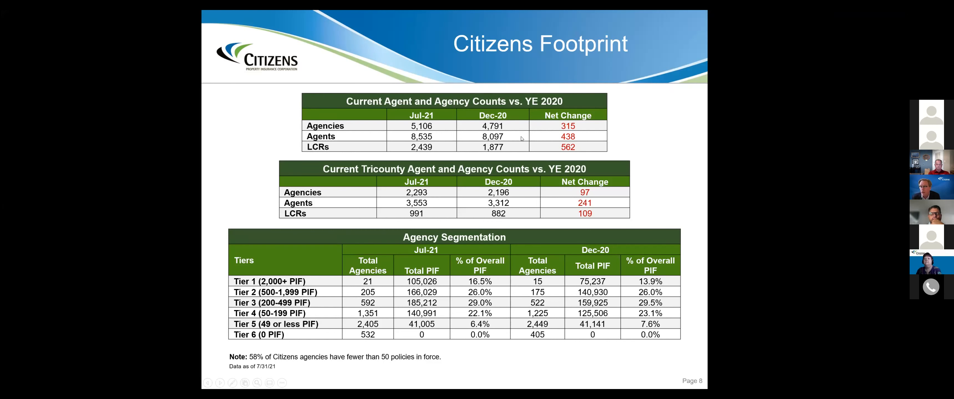
mouse_move(365, 275)
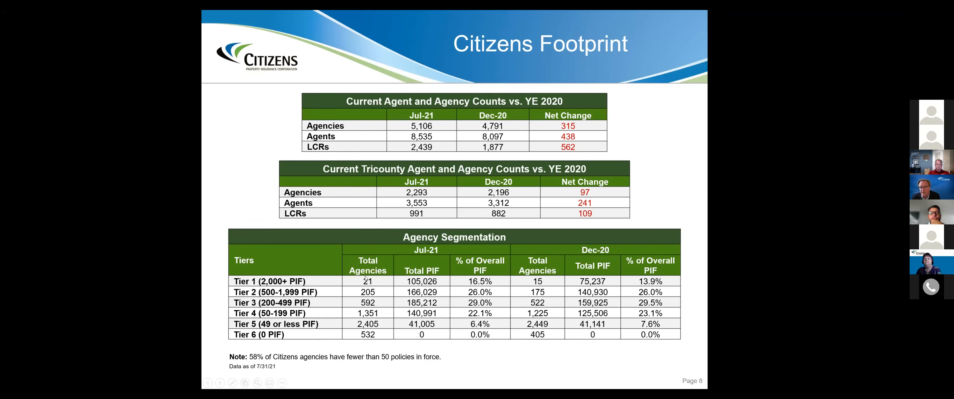
mouse_move(356, 282)
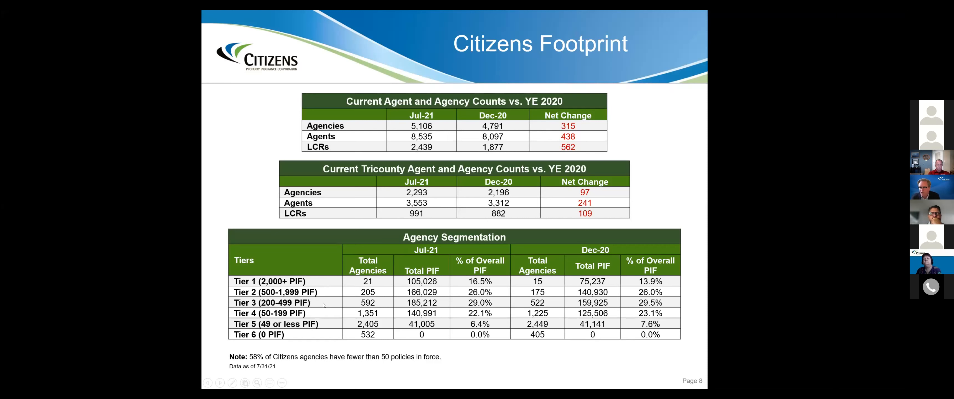
mouse_move(388, 311)
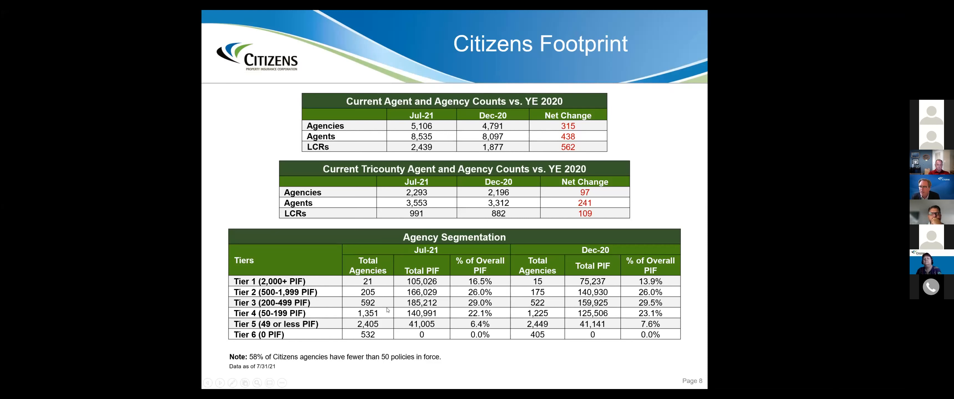
mouse_move(393, 295)
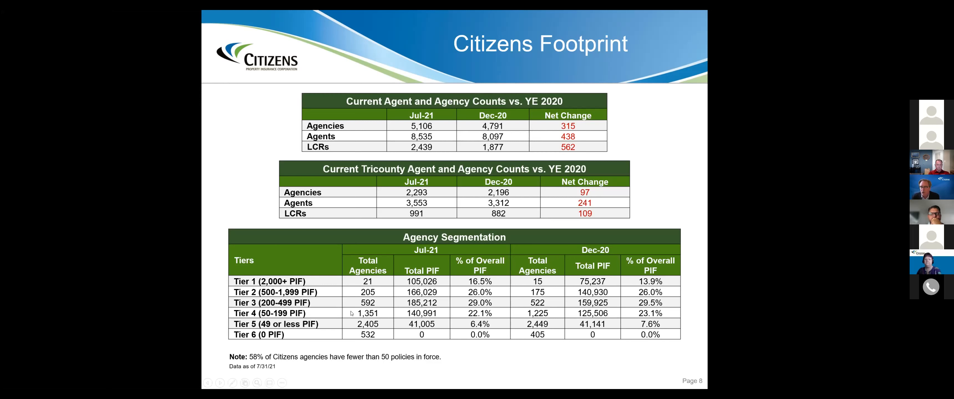
mouse_move(350, 300)
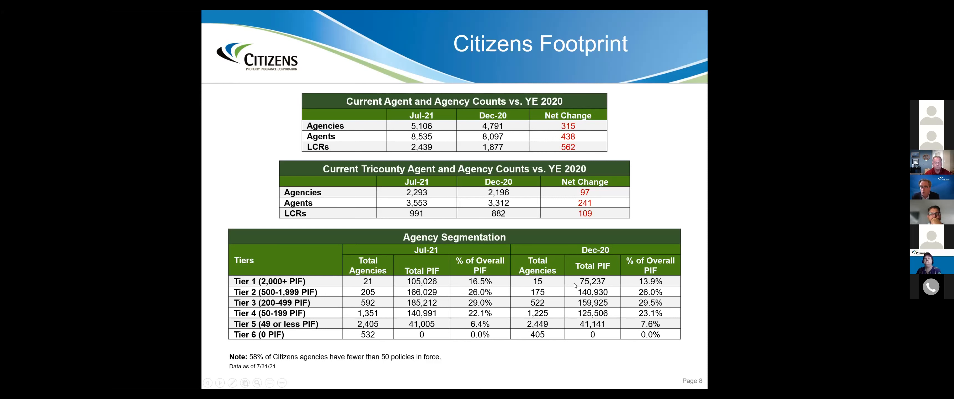
mouse_move(590, 258)
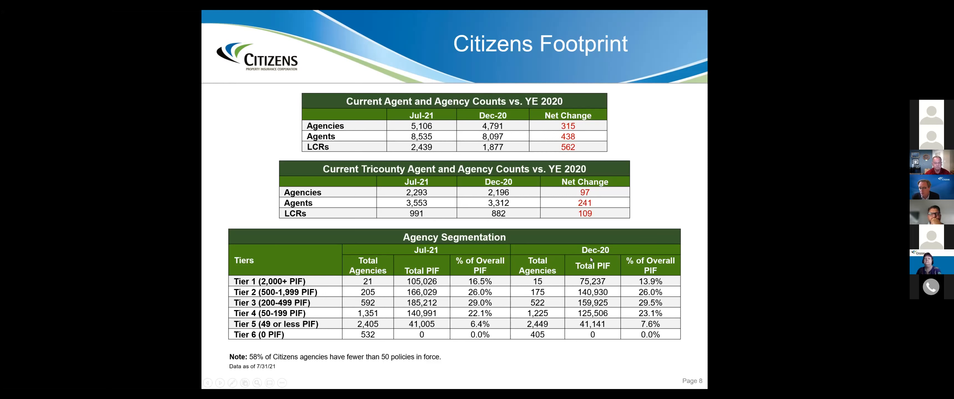
mouse_move(537, 286)
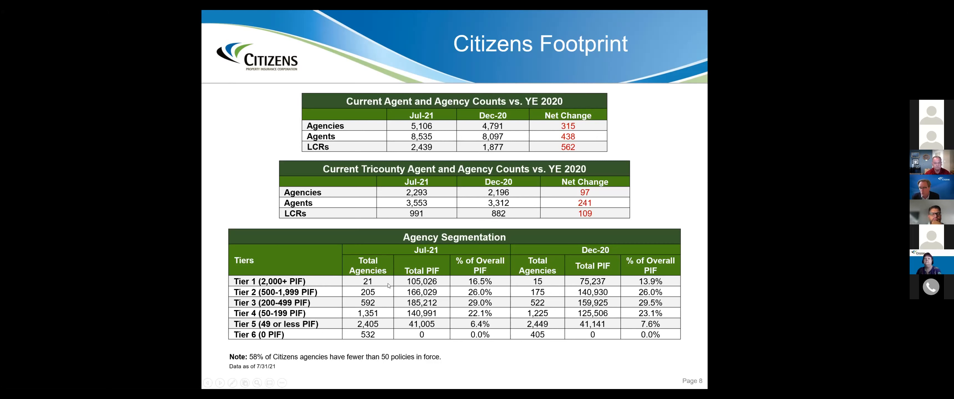
mouse_move(431, 250)
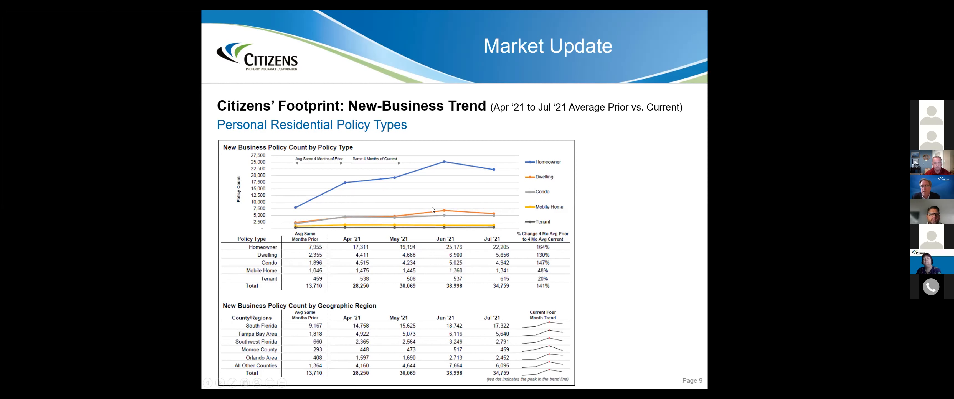
mouse_move(438, 242)
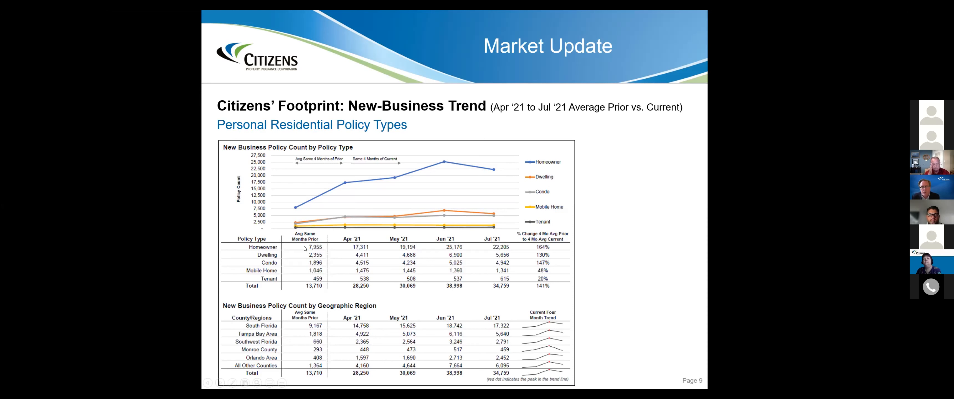
mouse_move(315, 294)
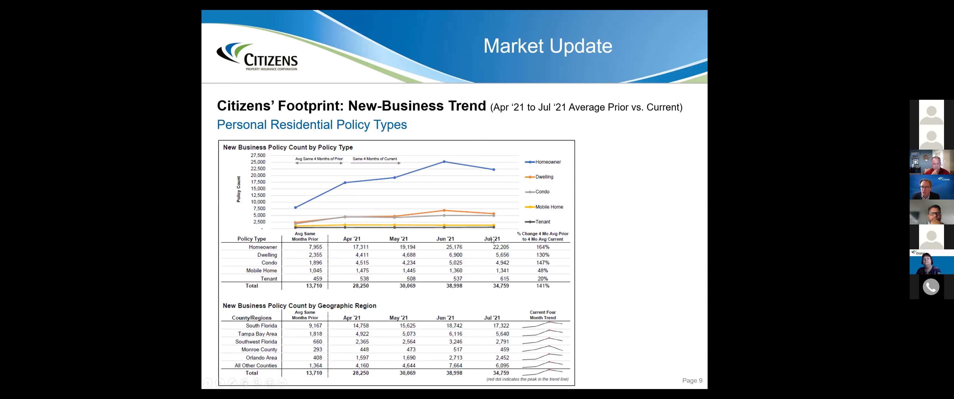
mouse_move(371, 290)
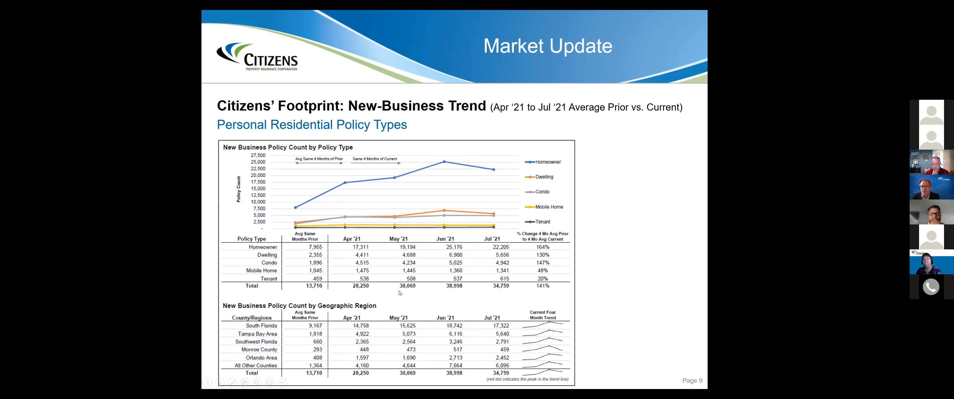
mouse_move(456, 293)
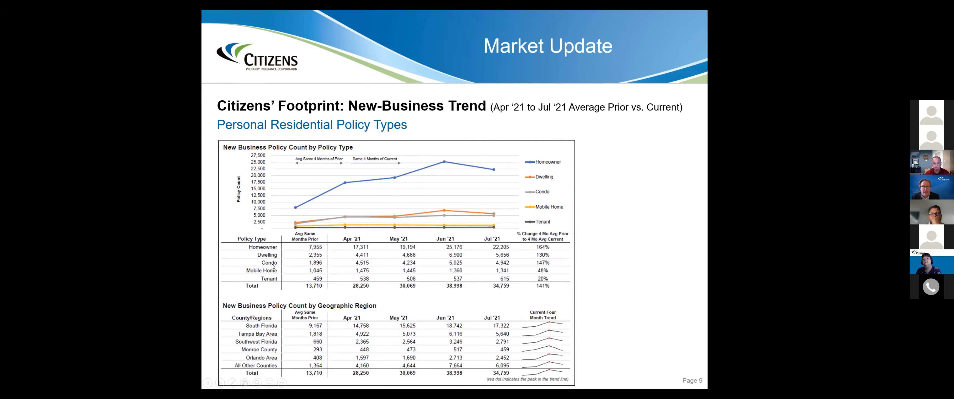
mouse_move(301, 325)
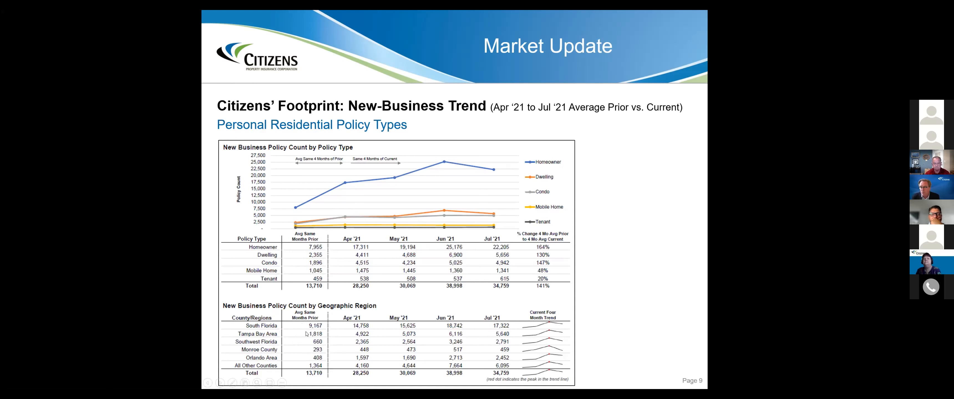
mouse_move(493, 329)
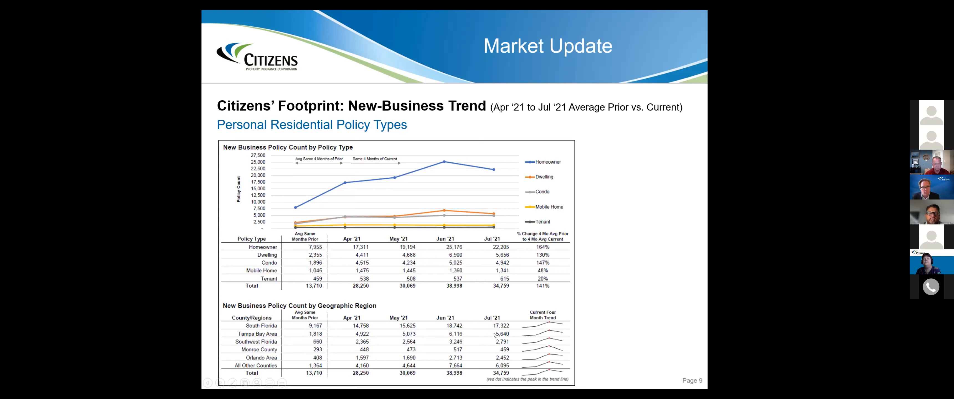
mouse_move(328, 350)
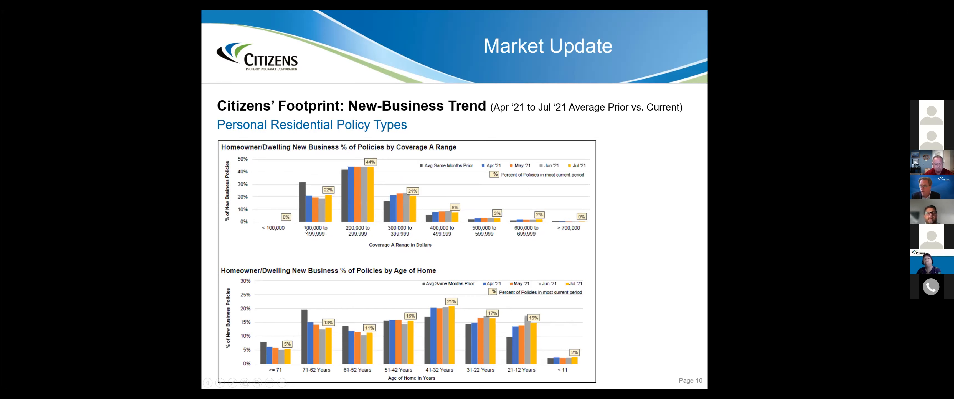
mouse_move(503, 220)
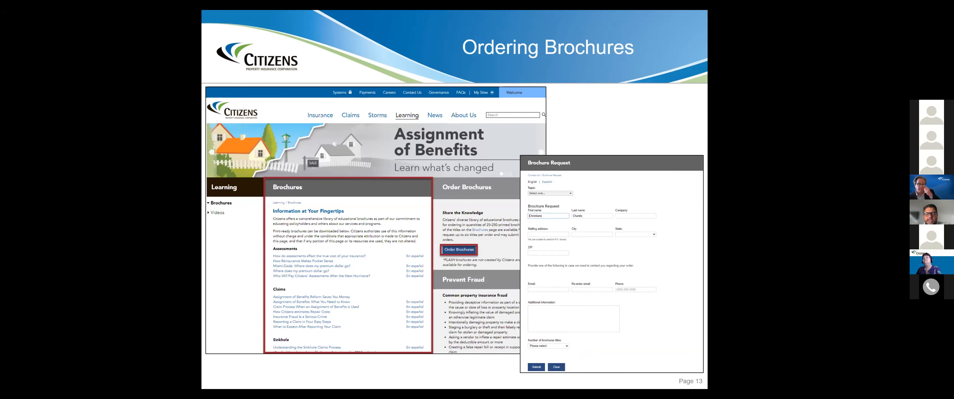
mouse_move(818, 152)
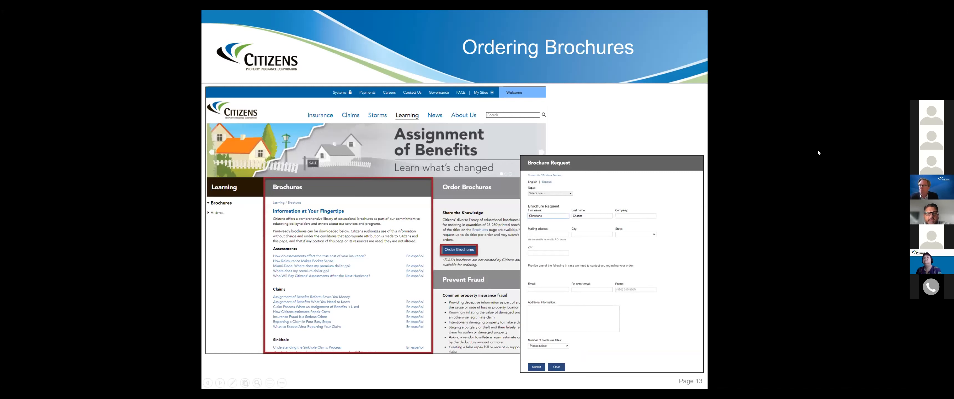
mouse_move(739, 88)
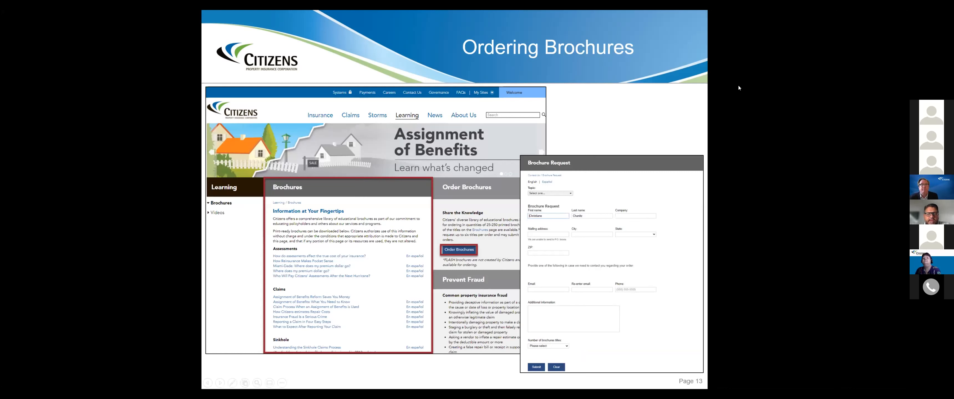
mouse_move(334, 63)
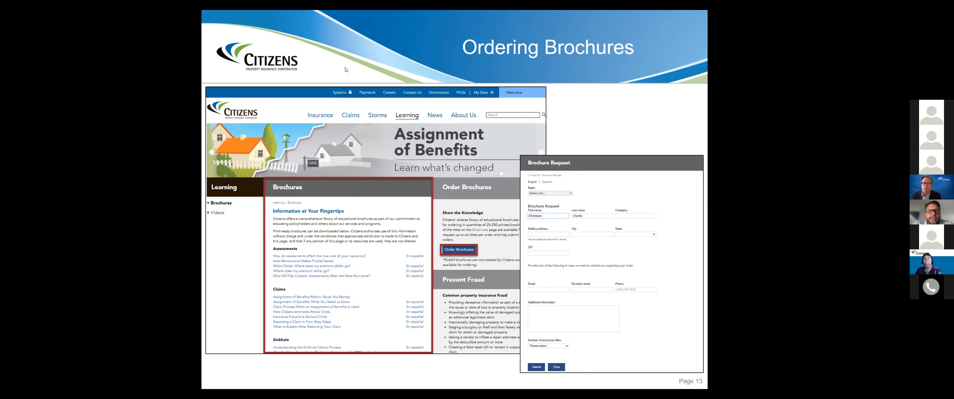
mouse_move(686, 64)
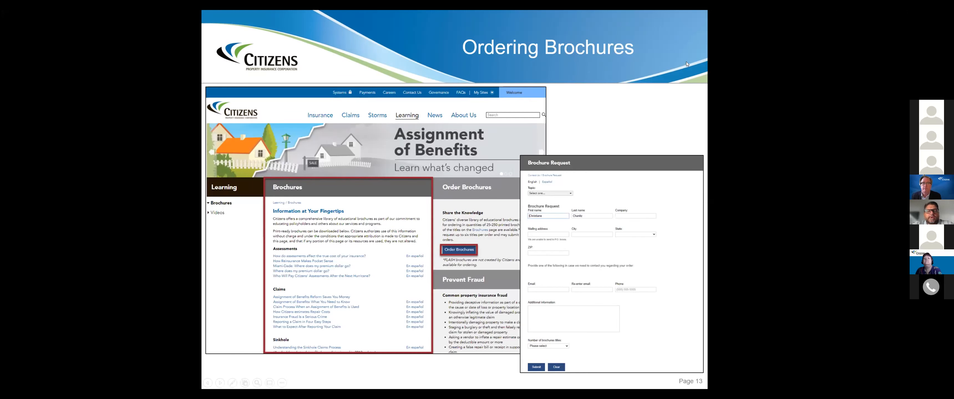
mouse_move(647, 78)
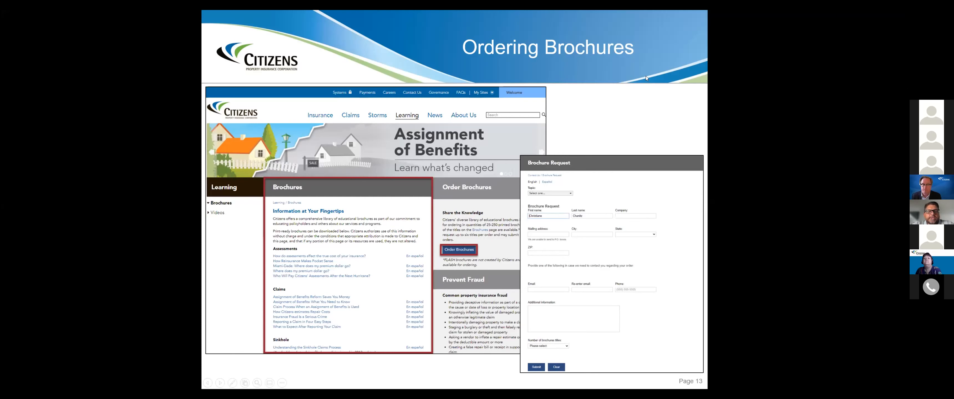
mouse_move(421, 273)
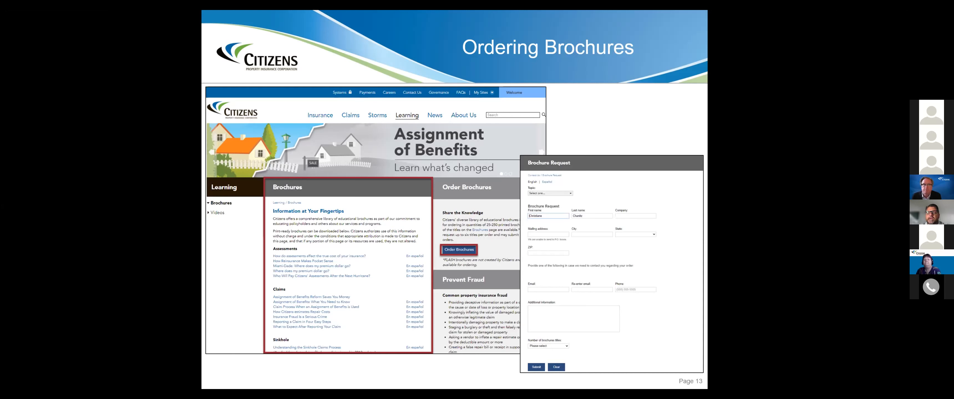
mouse_move(414, 45)
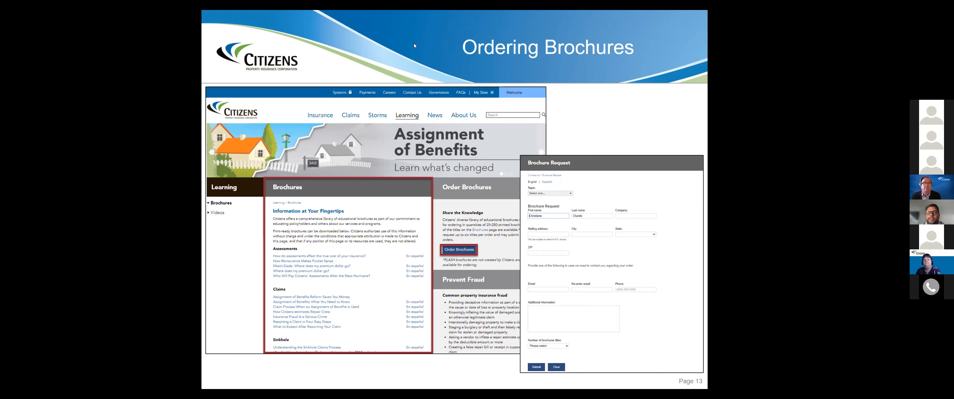
mouse_move(362, 44)
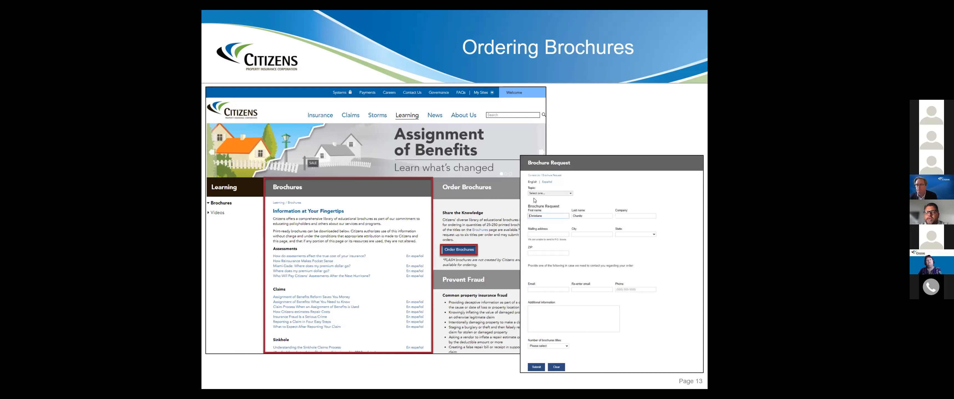
mouse_move(566, 91)
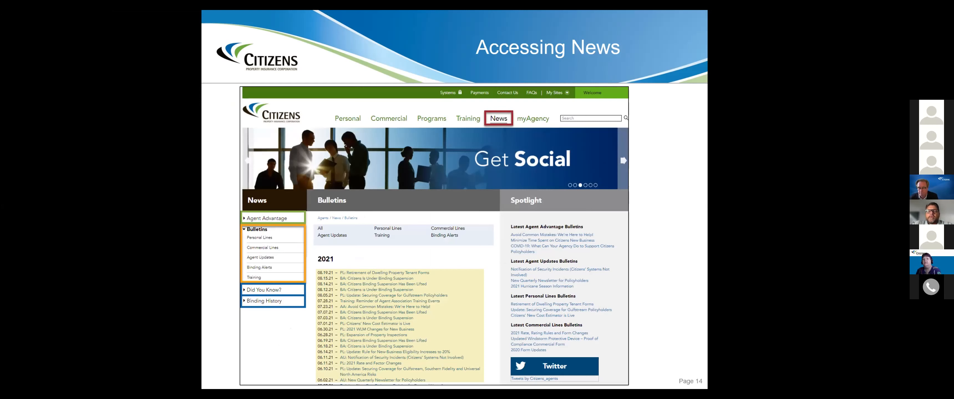
mouse_move(381, 76)
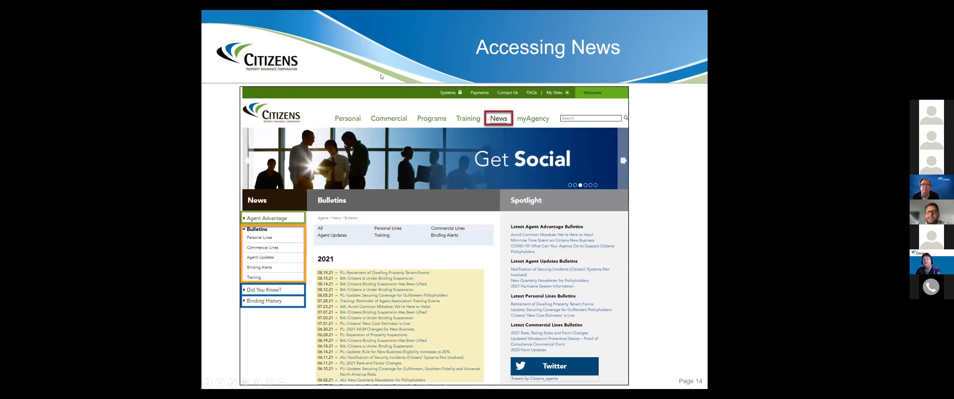
mouse_move(412, 57)
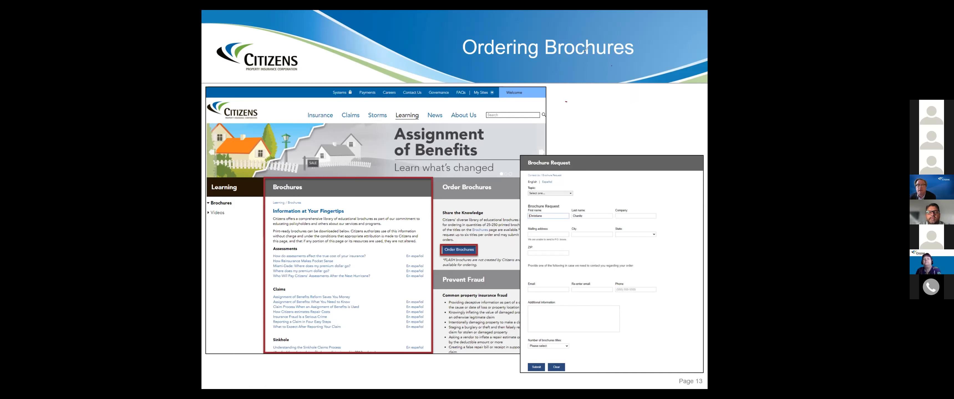
mouse_move(573, 80)
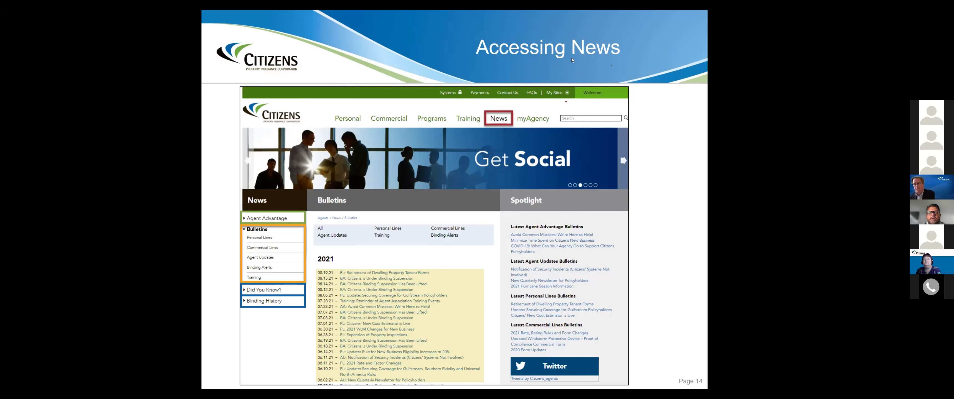
mouse_move(598, 80)
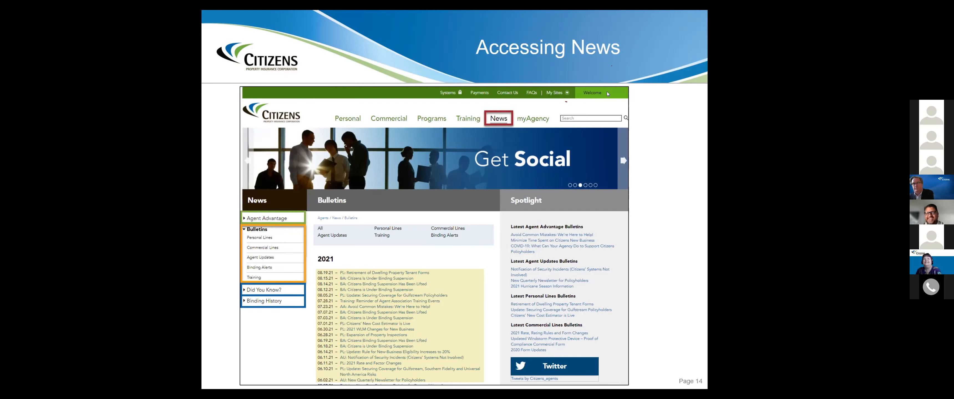
mouse_move(645, 105)
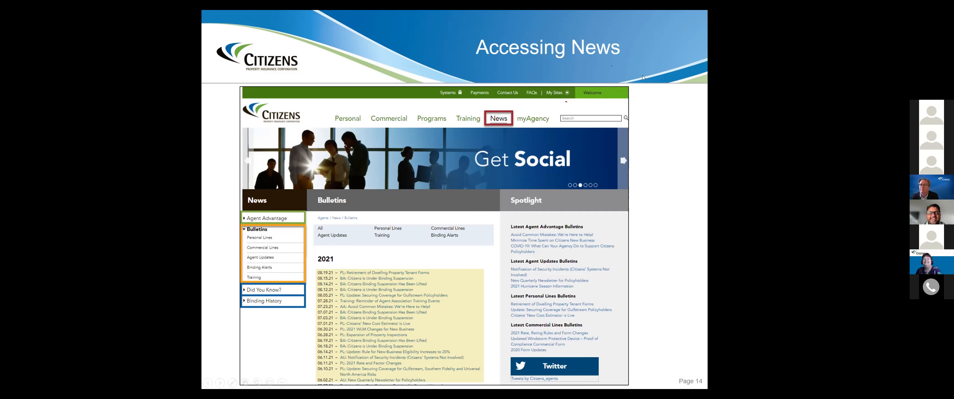
Step: Advance the shared deck past the Accessing News slide toward the Citizens News page
right_click(643, 76)
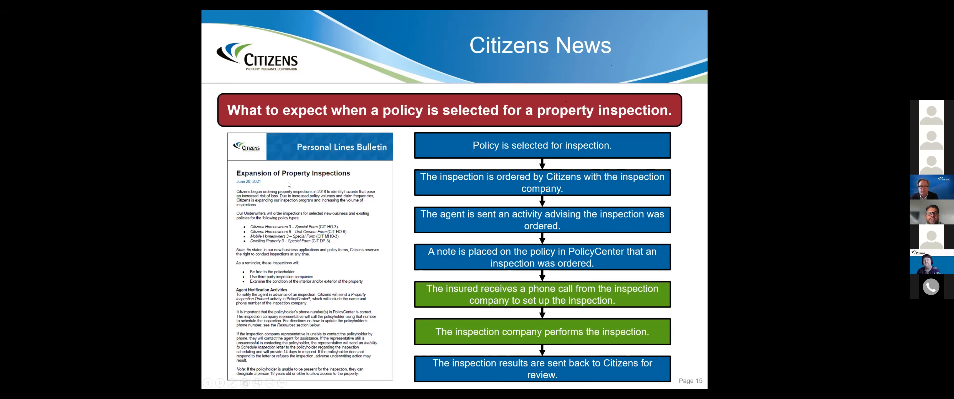
mouse_move(408, 191)
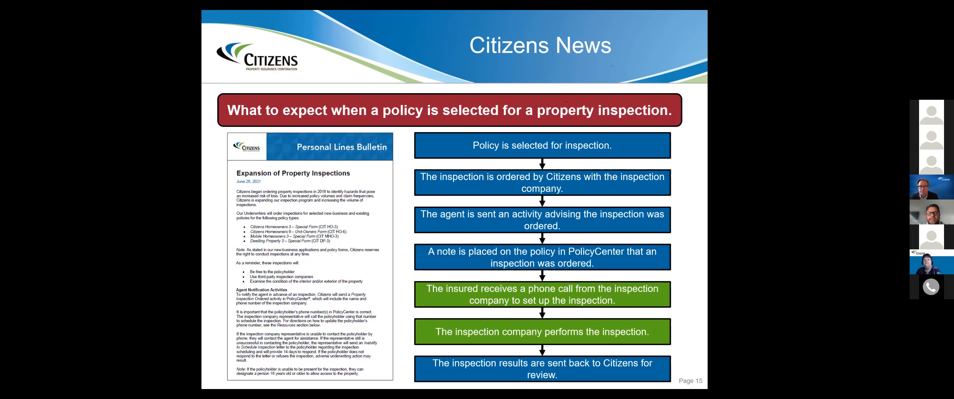
mouse_move(401, 212)
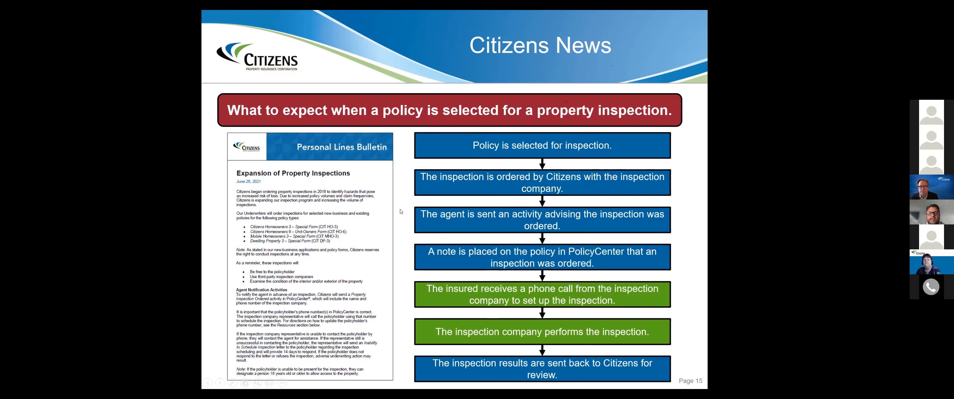
mouse_move(409, 255)
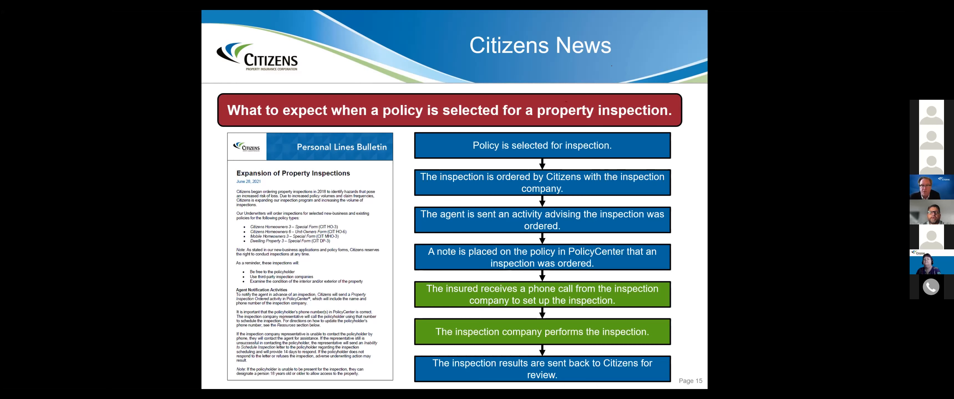
mouse_move(746, 192)
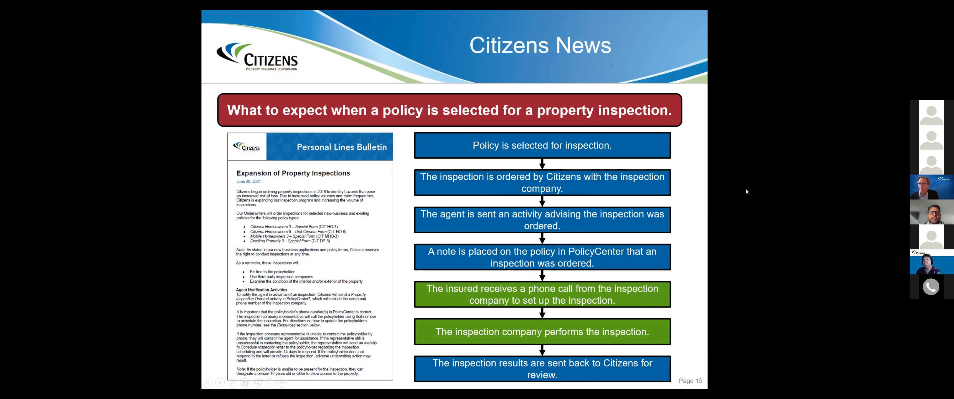
mouse_move(726, 180)
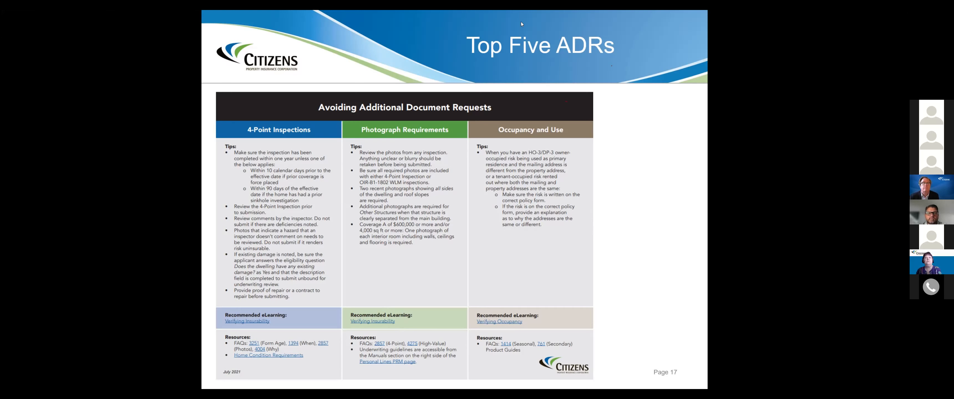
mouse_move(317, 132)
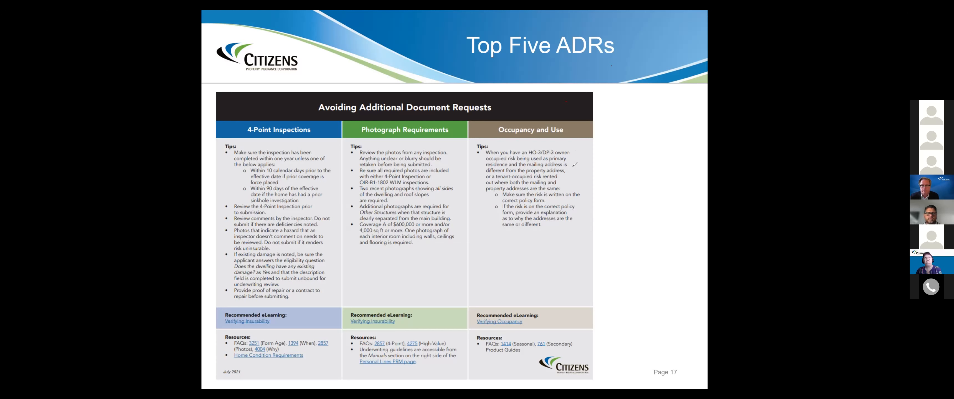
mouse_move(547, 260)
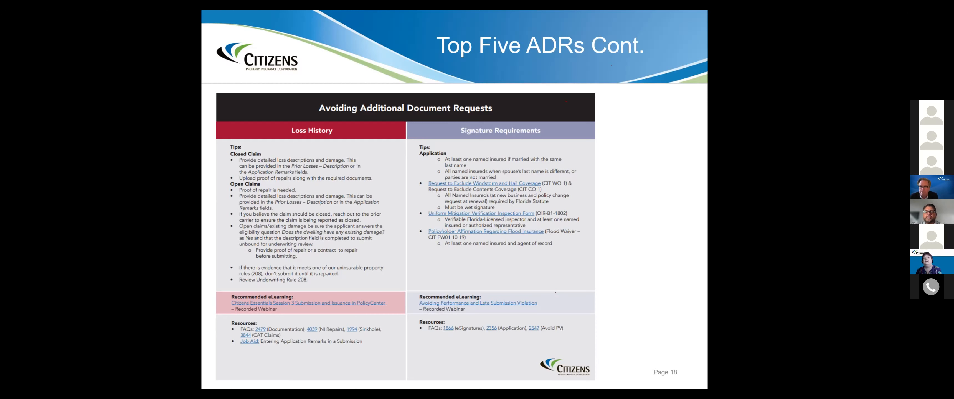
mouse_move(554, 81)
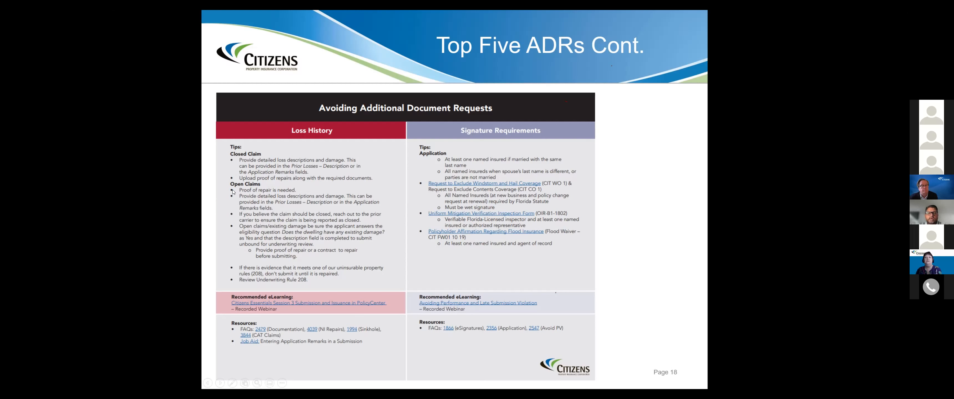
mouse_move(229, 156)
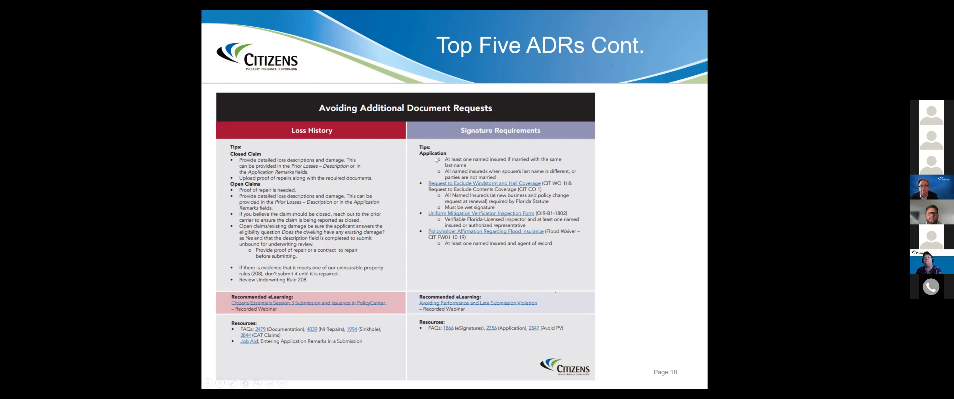
mouse_move(431, 176)
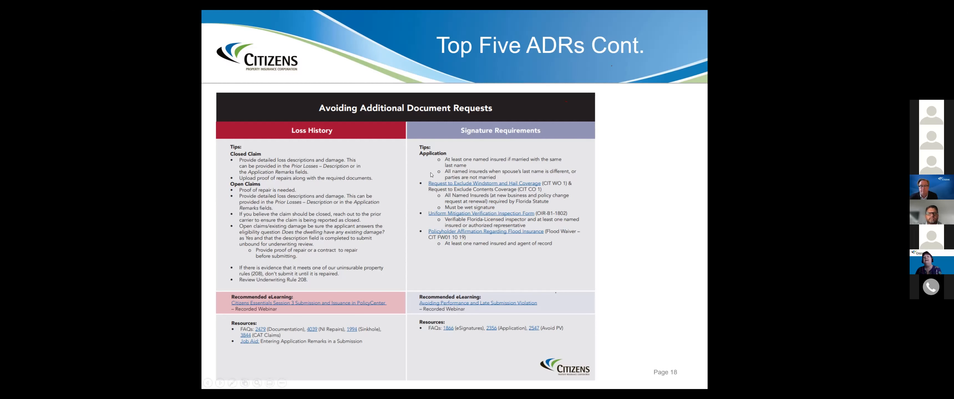
mouse_move(427, 217)
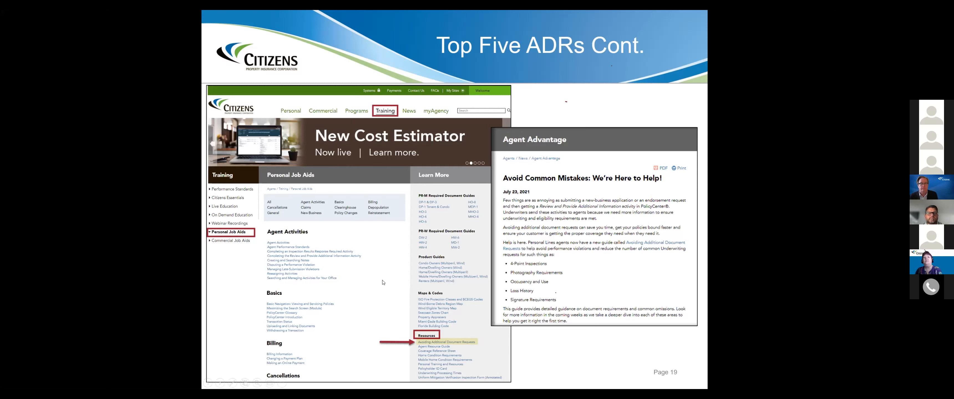
mouse_move(250, 286)
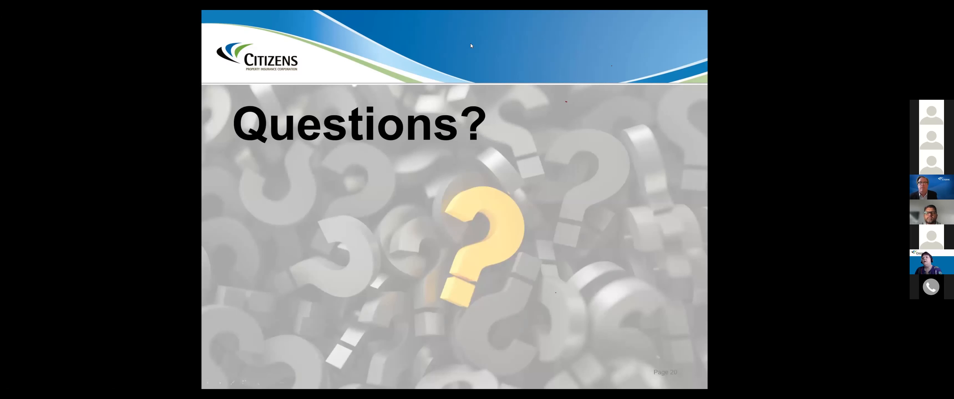
mouse_move(457, 53)
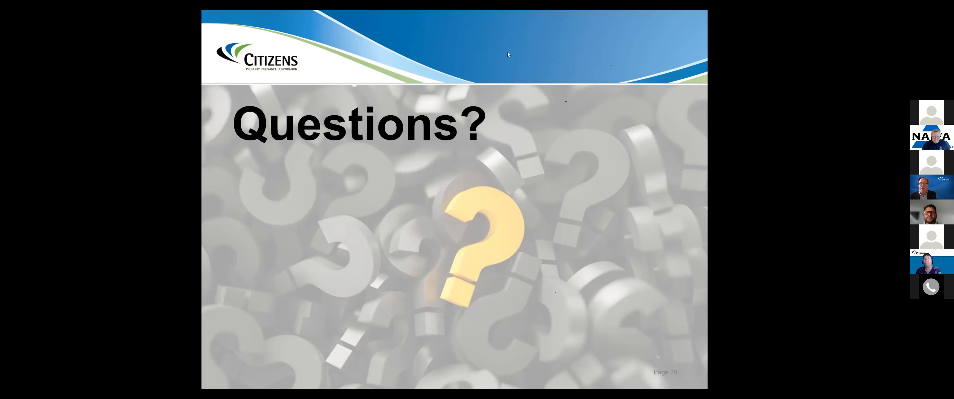
mouse_move(538, 102)
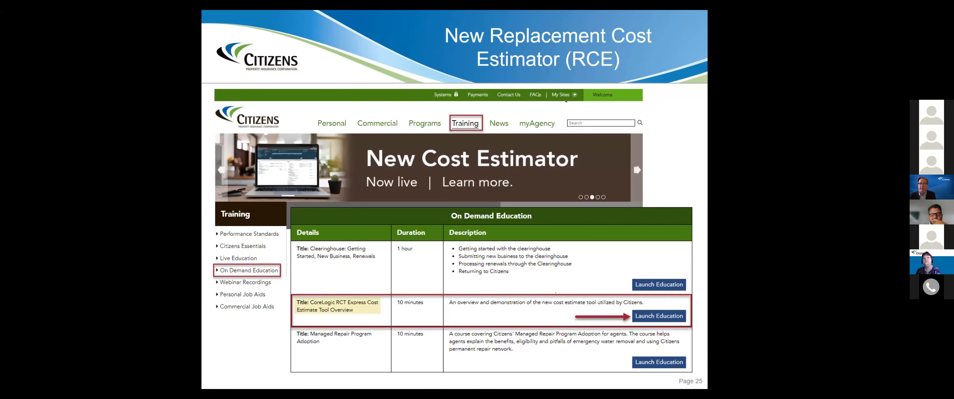
mouse_move(659, 67)
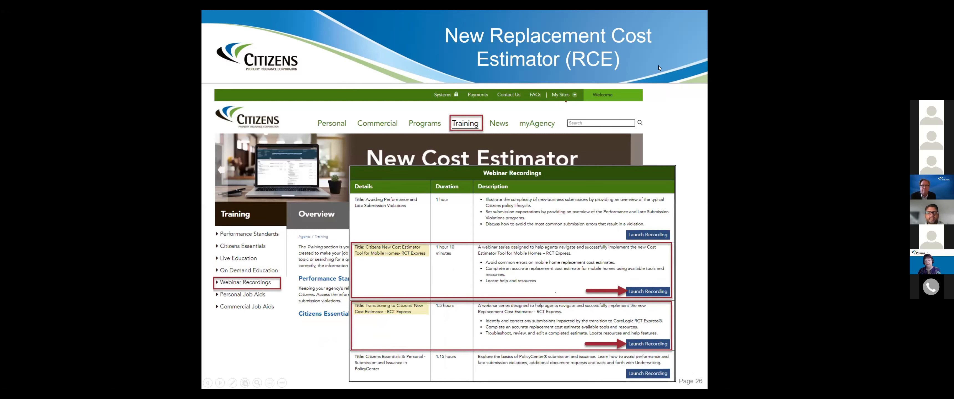
left_click(247, 270)
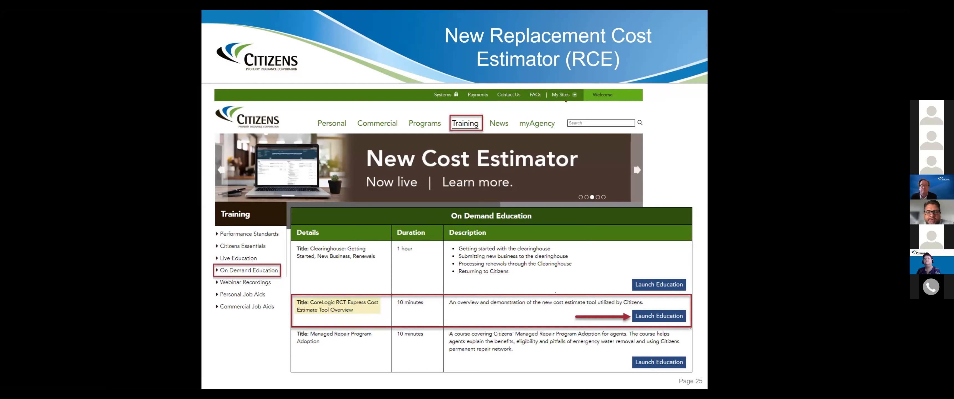
mouse_move(527, 137)
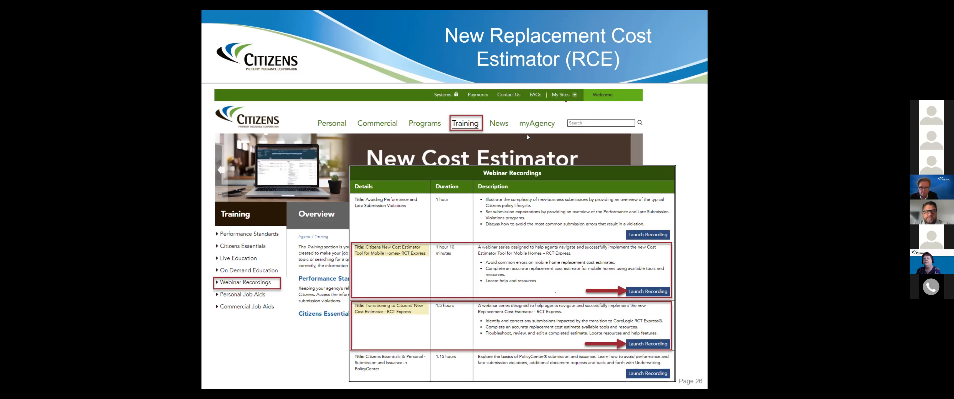
mouse_move(499, 30)
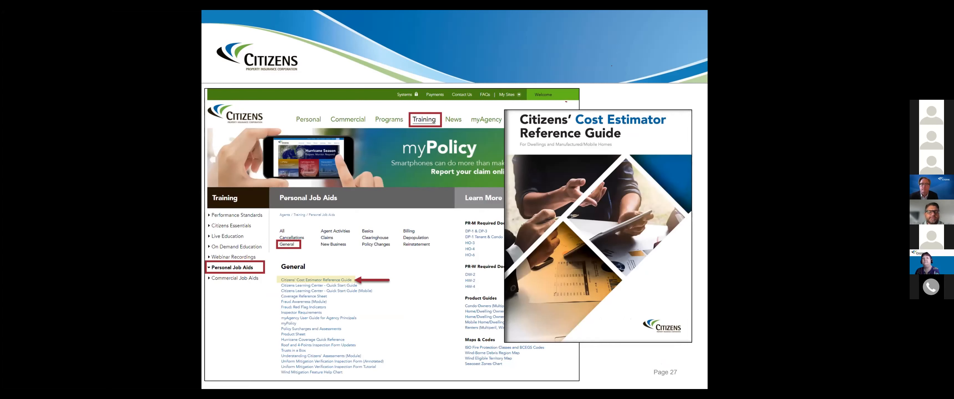
mouse_move(387, 179)
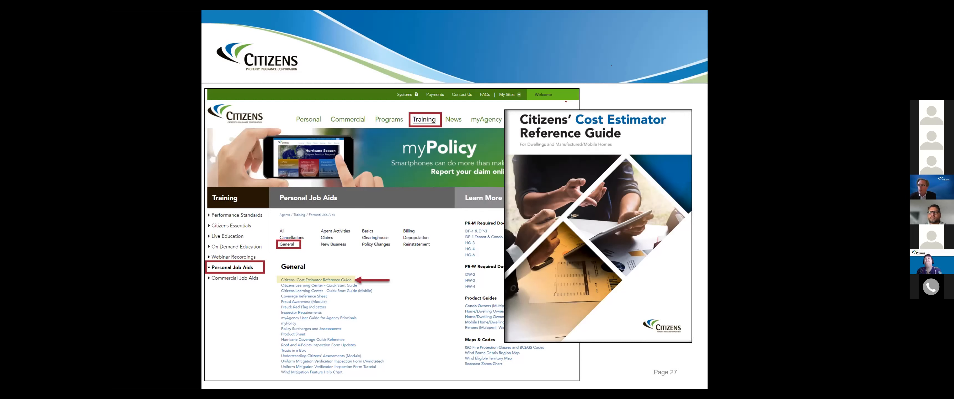
mouse_move(475, 337)
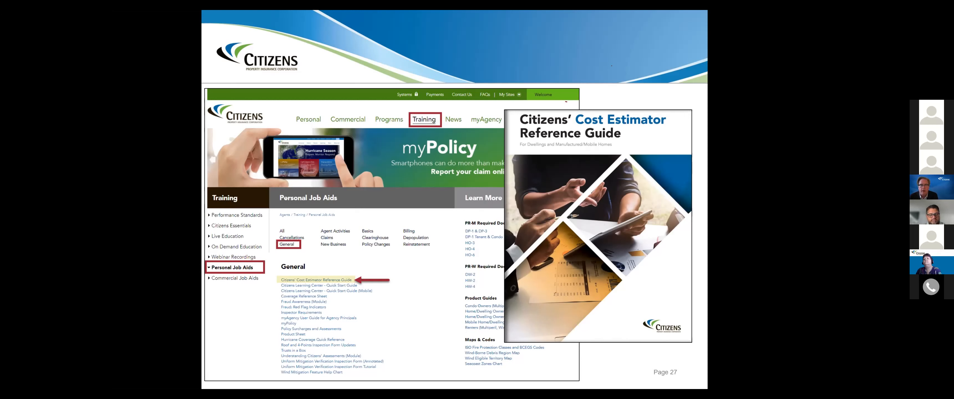
mouse_move(389, 191)
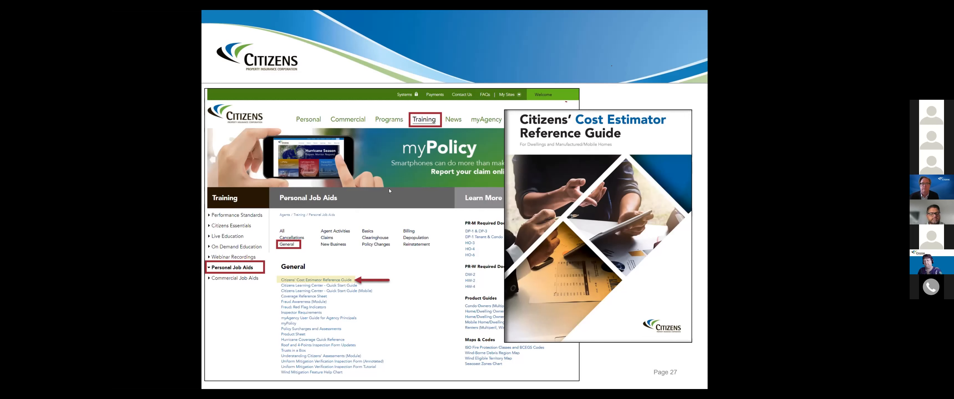
mouse_move(436, 243)
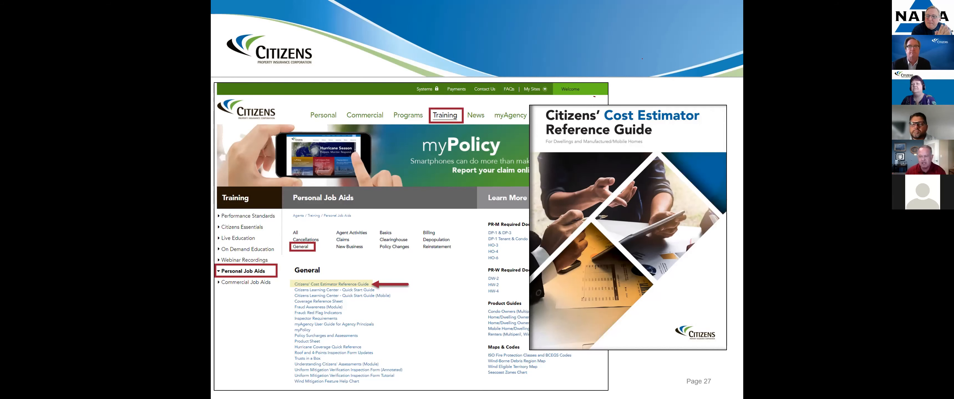
mouse_move(390, 213)
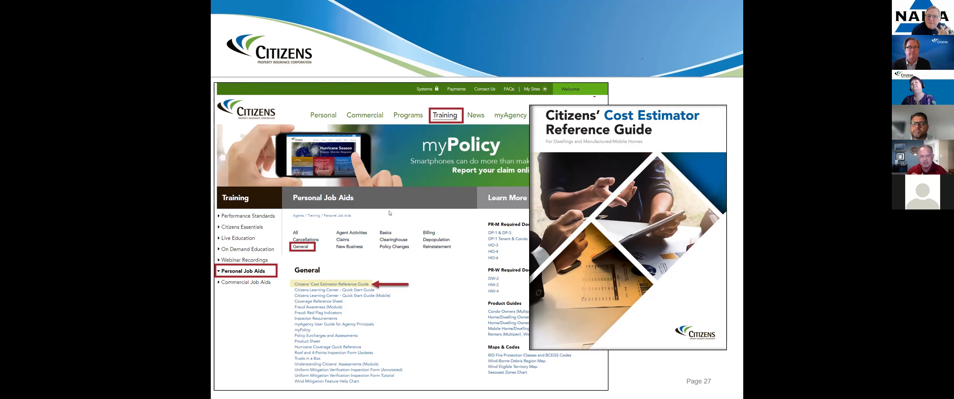